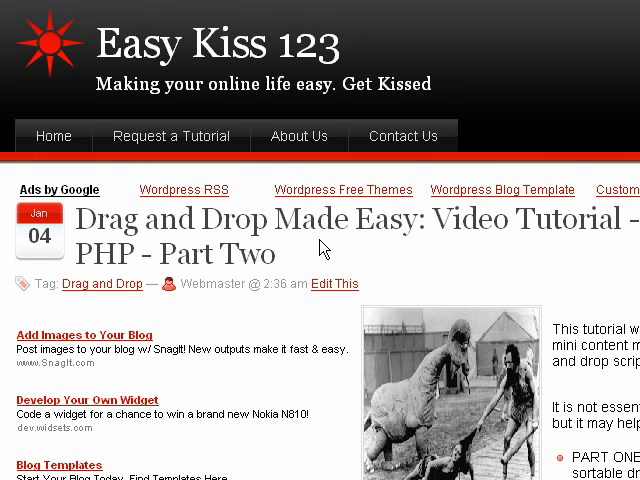
Step: Reorder the book list so AJAX and PHP: Building Responsive Web Applications leads it
click(305, 23)
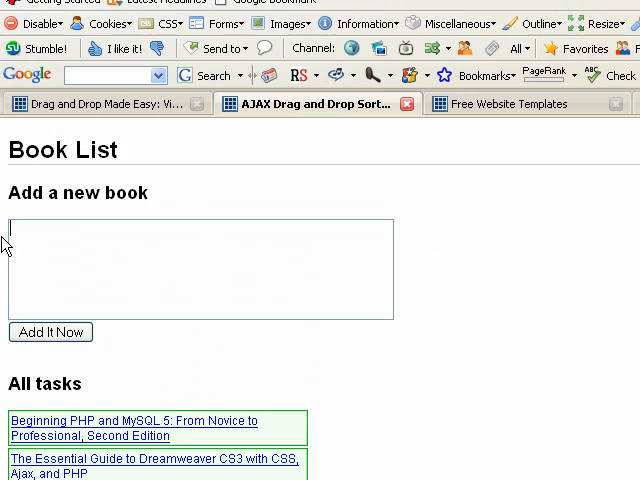
mouse_move(219, 160)
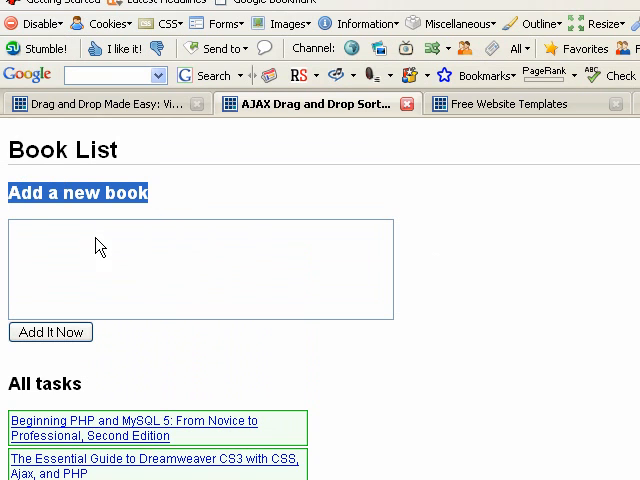
click(100, 230)
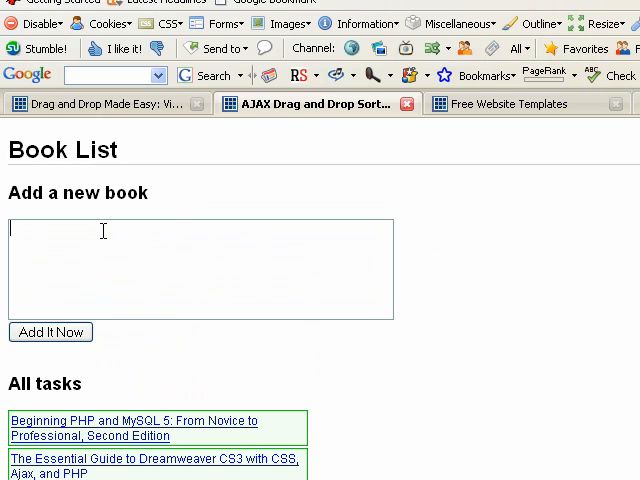
mouse_move(215, 282)
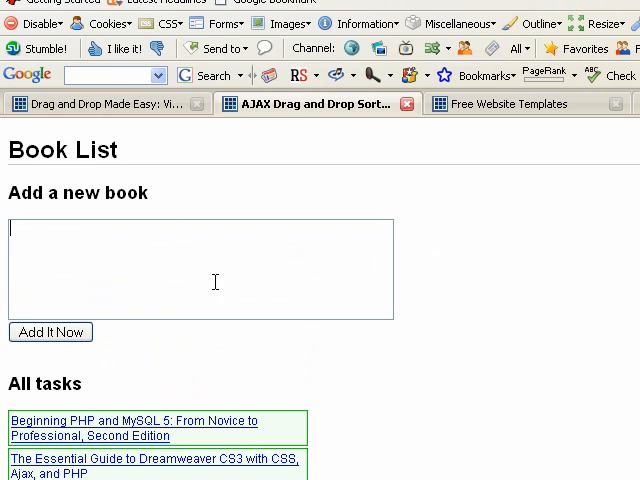
mouse_move(217, 267)
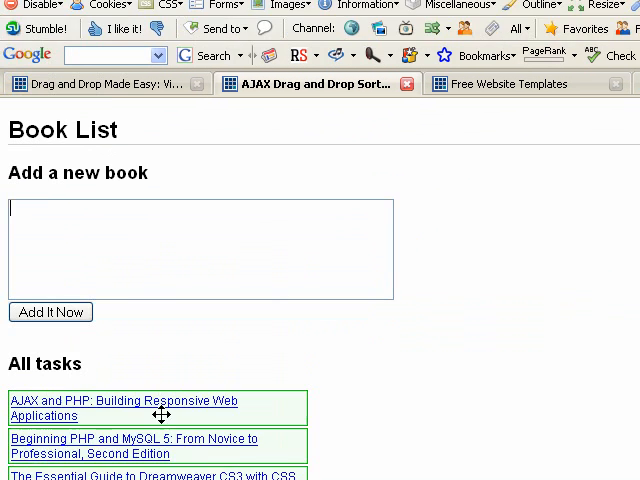
scroll(down, 3)
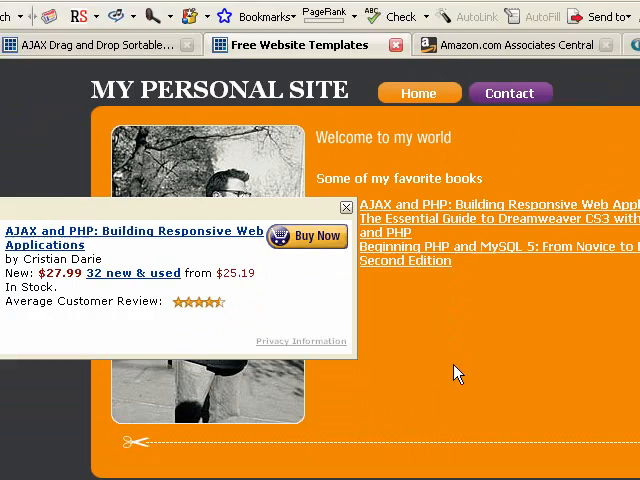
Step: View the personal site page's favorite books list led by AJAX and PHP
click(347, 207)
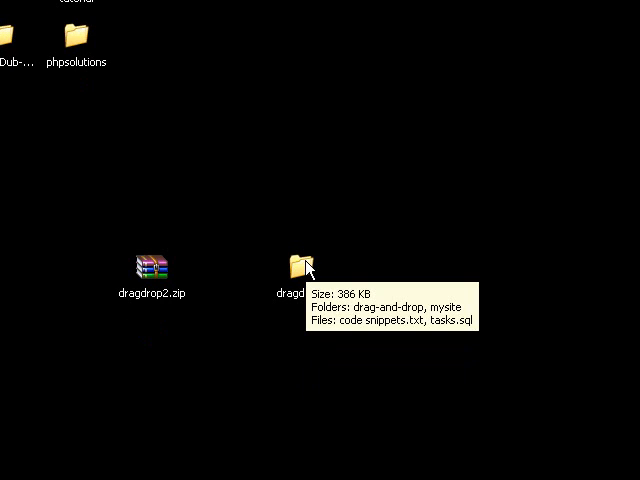
Step: Browse into the dragdrop2 desktop folder and view tasks.sql in Notepad
click(299, 267)
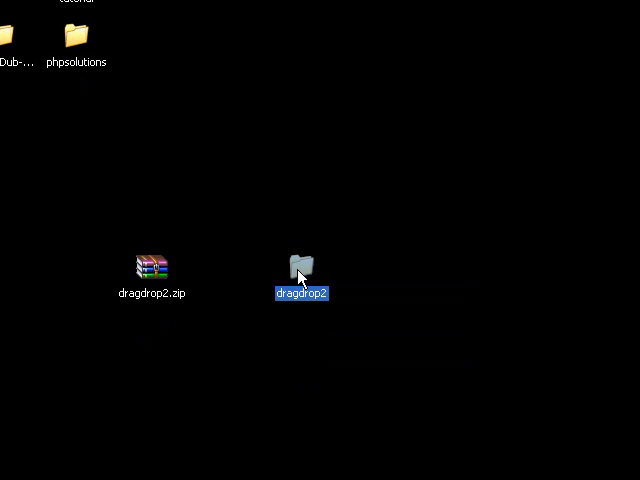
double_click(300, 270)
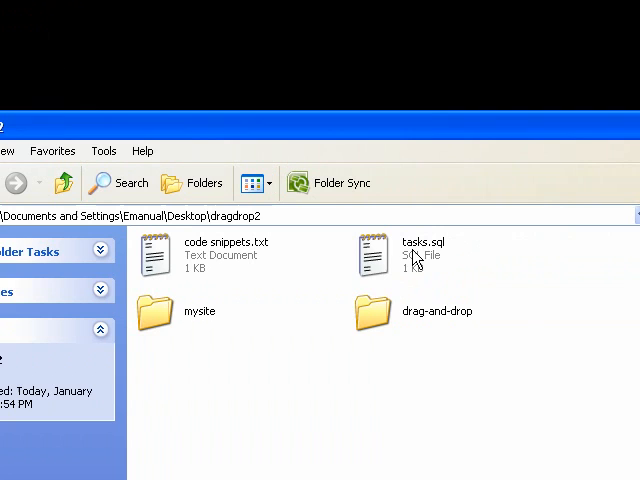
double_click(419, 255)
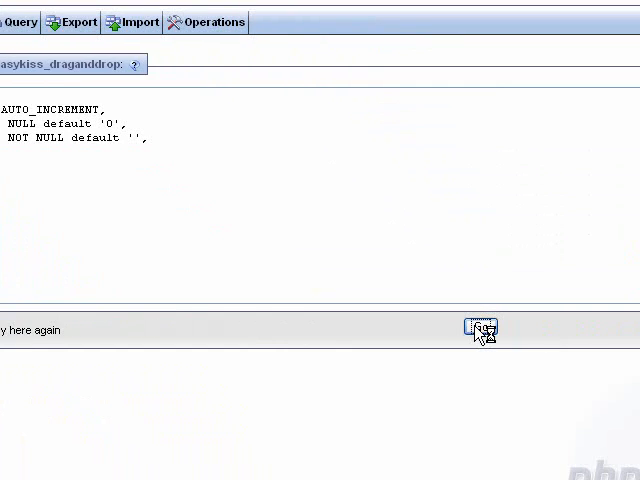
Step: Run the CREATE TABLE tasks query on easykiss_draganddrop, then return to the dragdrop2 folder
click(480, 330)
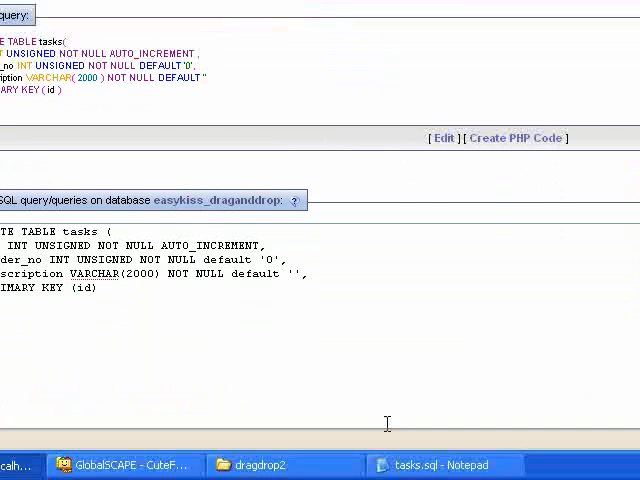
click(253, 465)
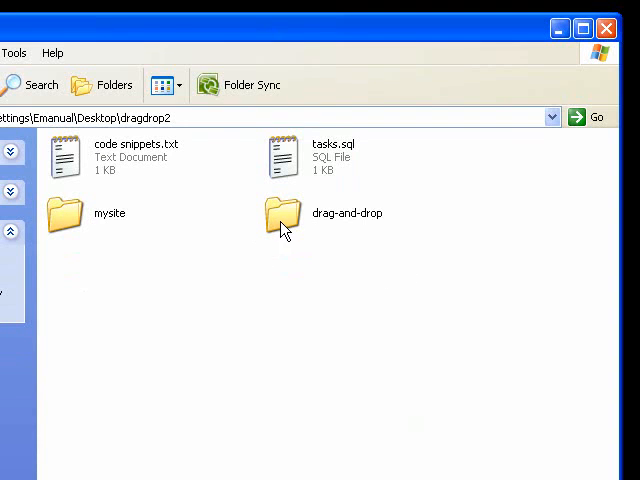
Step: Review the drag-and-drop config file defining localhost, easykiss_getkiss and easykiss_draganddrop
double_click(281, 213)
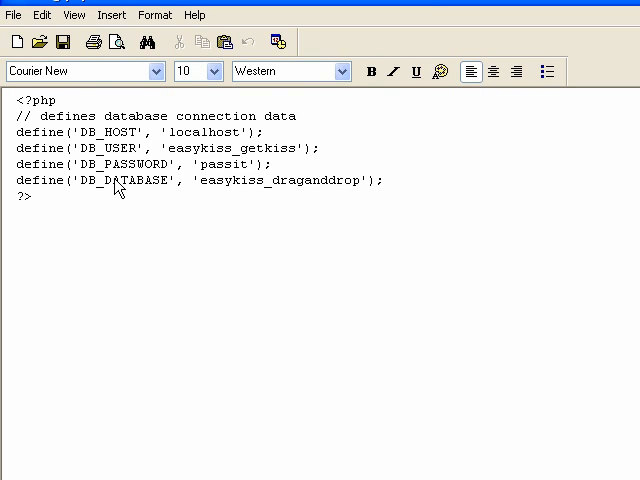
mouse_move(328, 195)
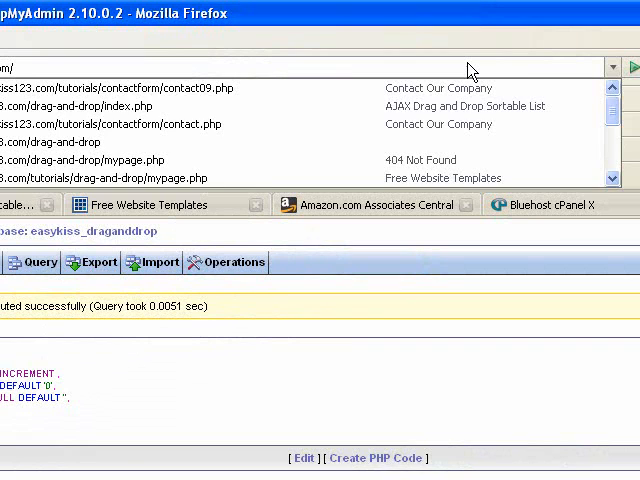
Step: Load the online drag-and-drop index.php and submit the title 'A new book' to the list
text(dra)
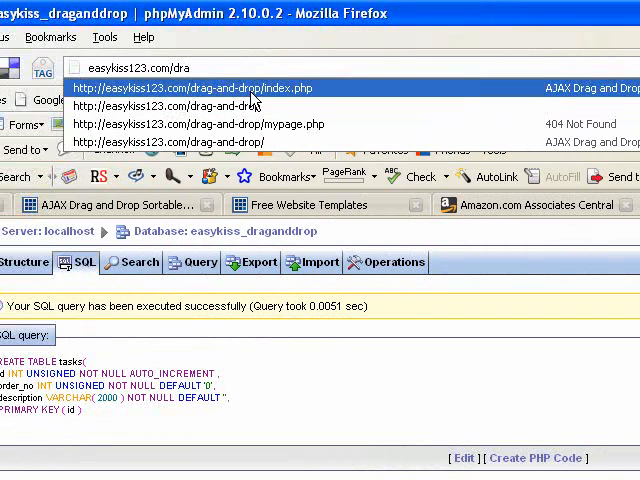
mouse_move(334, 96)
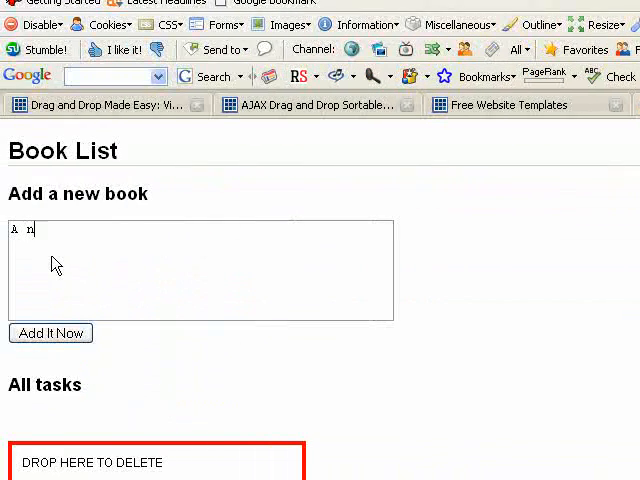
text(ew book)
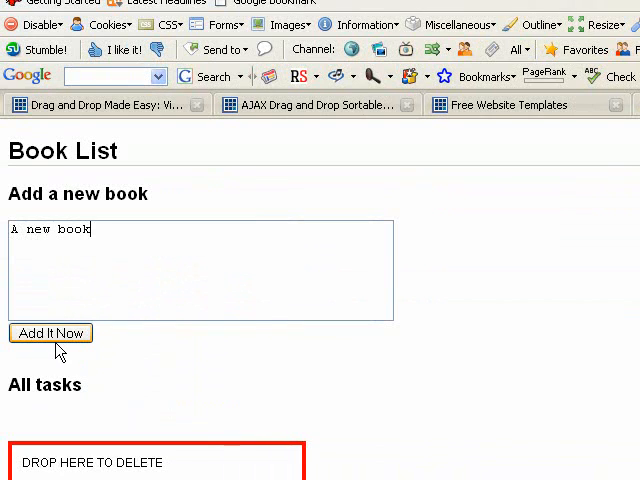
click(50, 333)
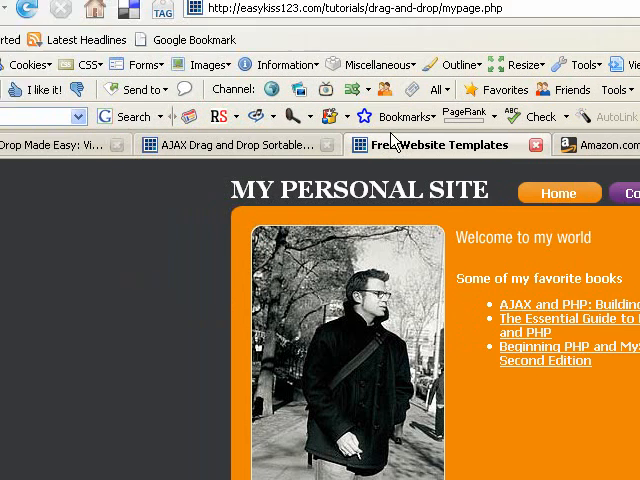
Step: Scroll through the online mypage.php personal site and its favorite books list
scroll(down, 3)
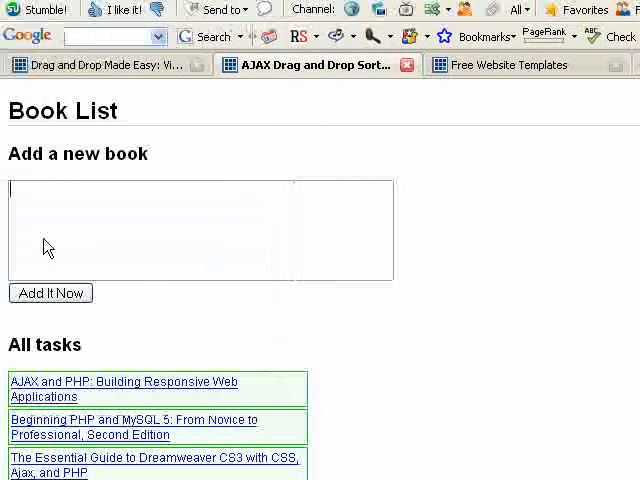
scroll(down, 3)
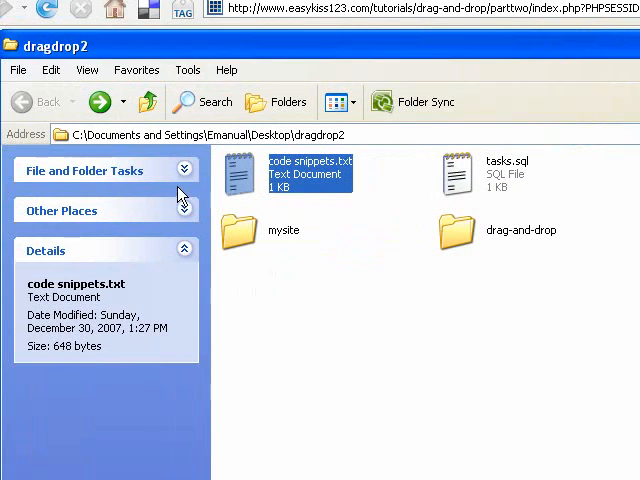
Step: View code snippets.txt with the require_once and TasksList code for the page
double_click(310, 172)
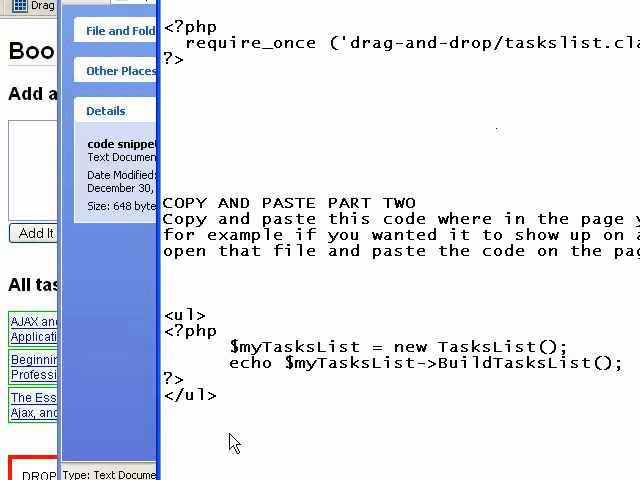
scroll(down, 3)
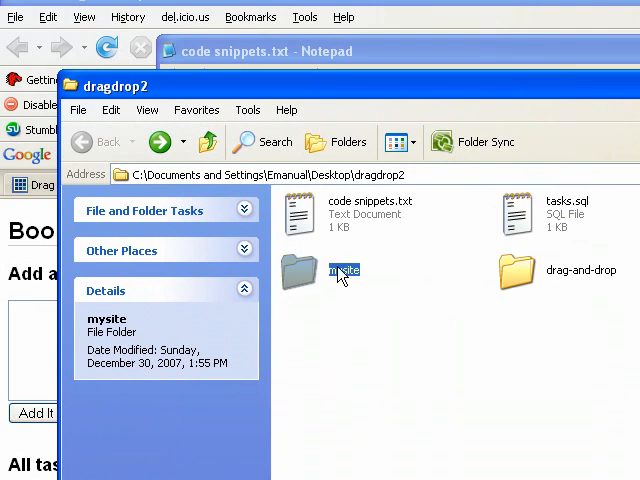
Step: Go into the mysite folder and edit mypage.html with WordPad
double_click(343, 278)
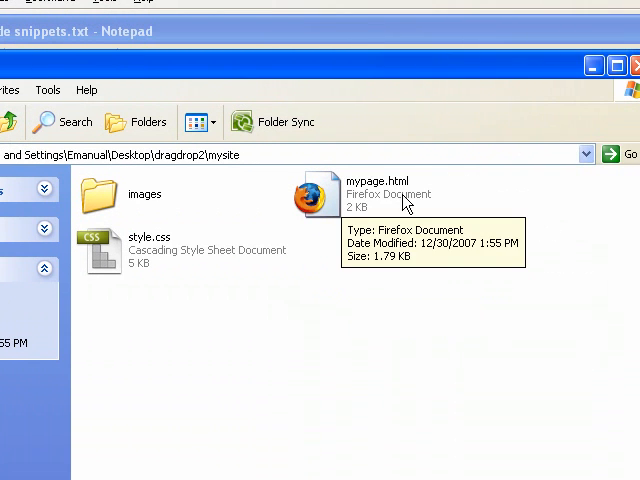
right_click(315, 192)
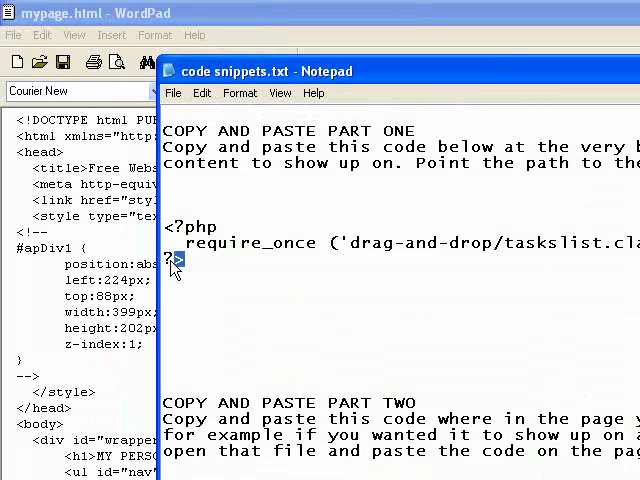
Step: Paste the require_once drag-and-drop/taskslist.class.php line at the top of mypage.html
right_click(180, 260)
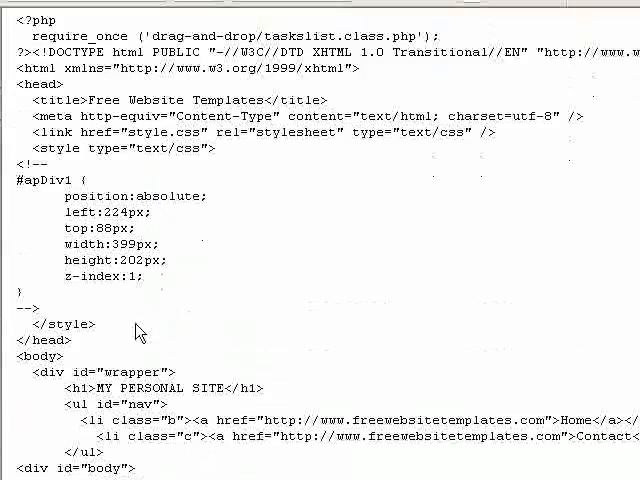
Step: Place the PART TWO PHP TasksList block inside the ul under the favorite books heading
scroll(down, 3)
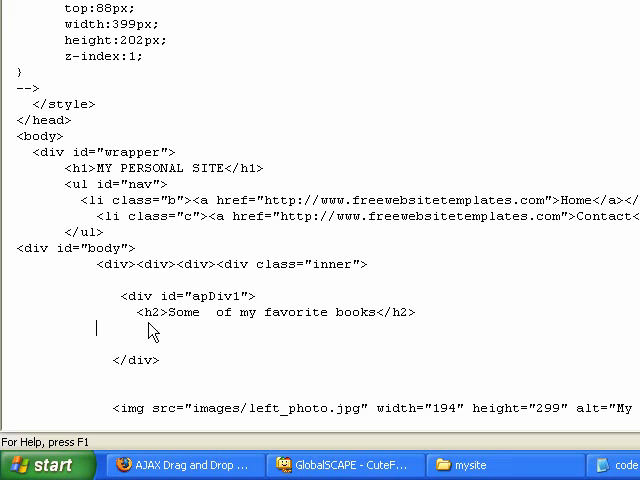
mouse_move(135, 330)
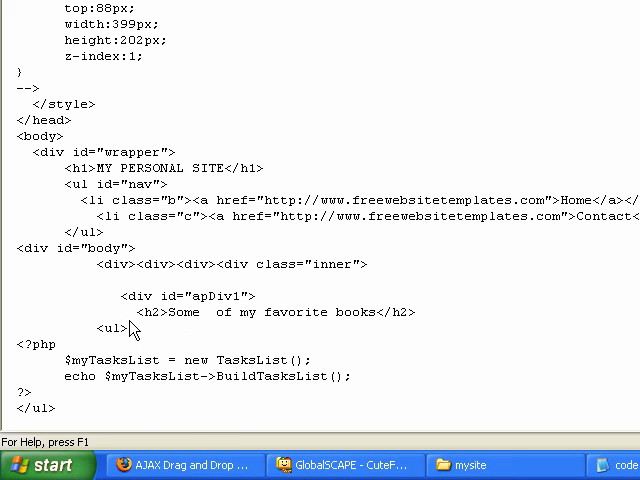
mouse_move(26, 388)
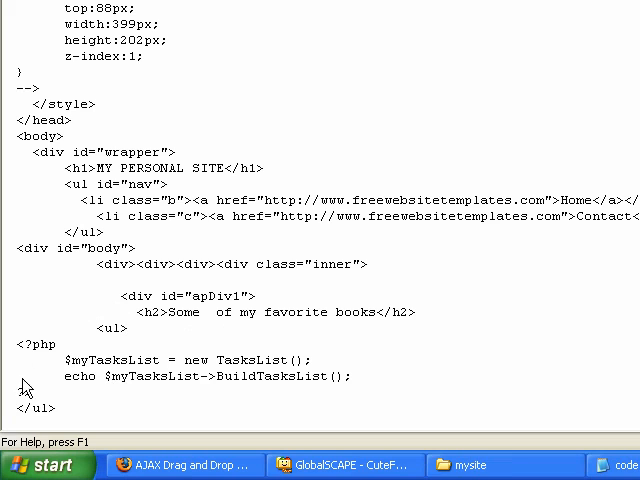
double_click(108, 328)
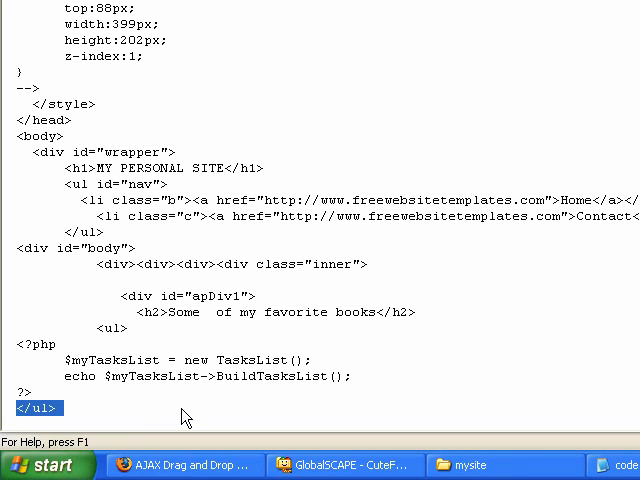
mouse_move(120, 350)
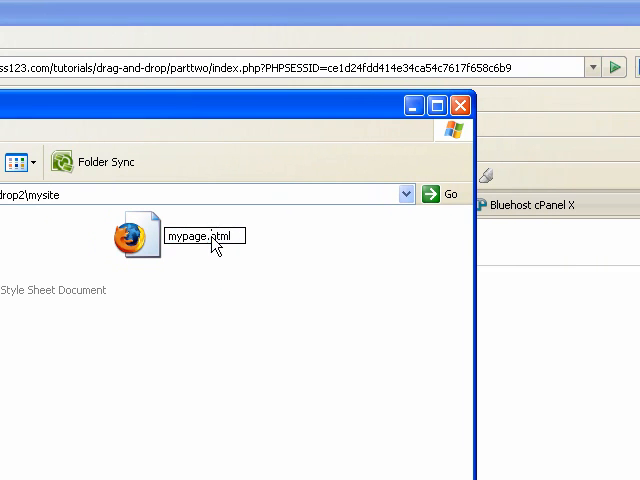
Step: Rename mypage.html to mypage.php, accepting the extension-change warning
text(mypage.php)
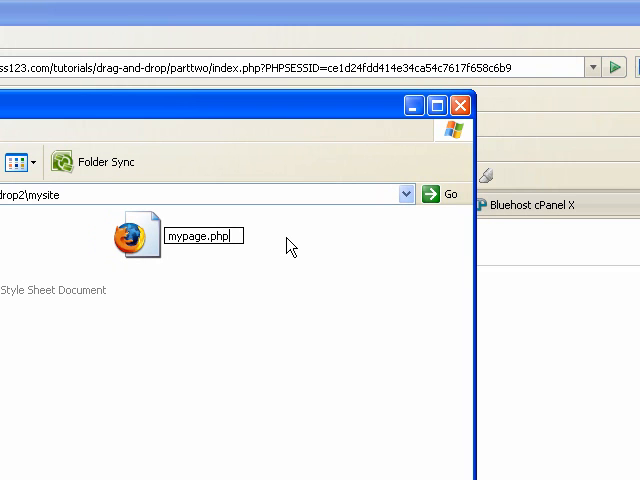
key(Return)
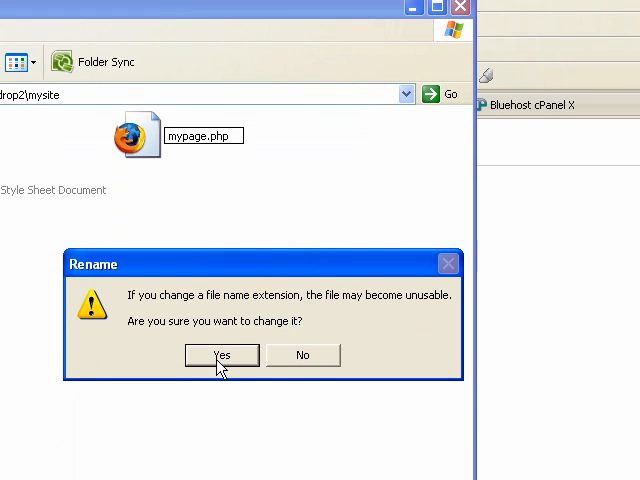
click(221, 355)
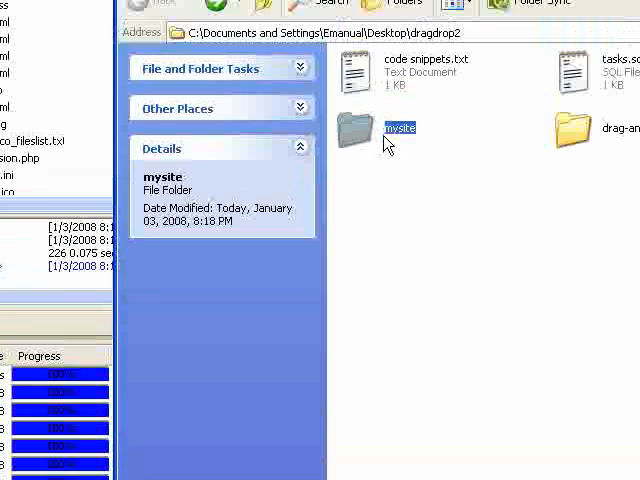
mouse_move(360, 135)
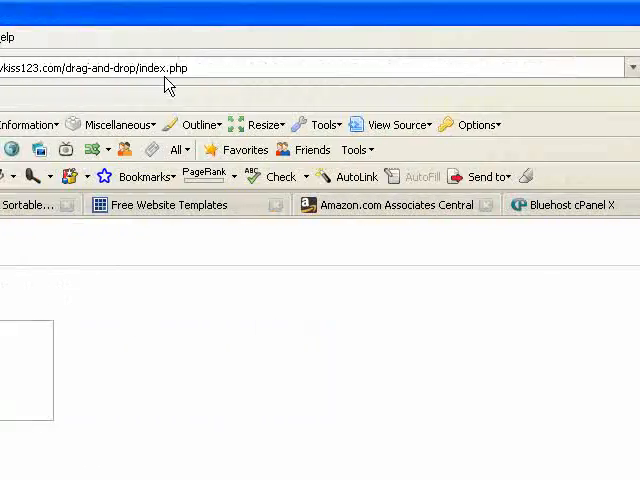
click(150, 68)
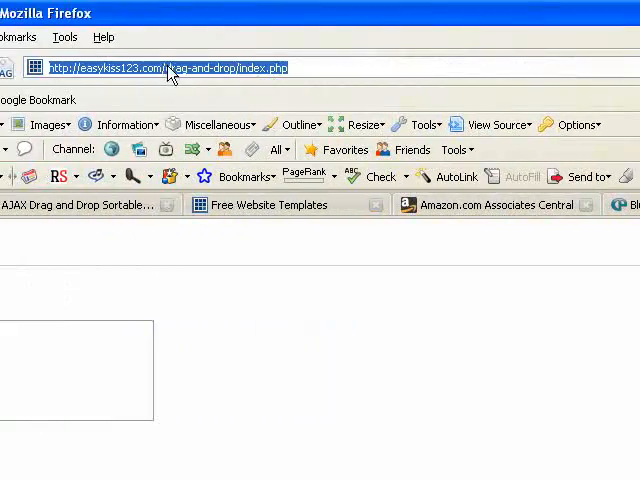
text(http://easykiss123.com/mysite)
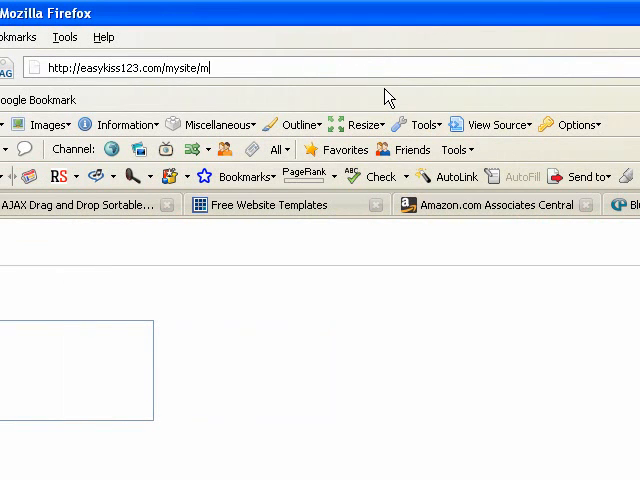
text(ypage.h)
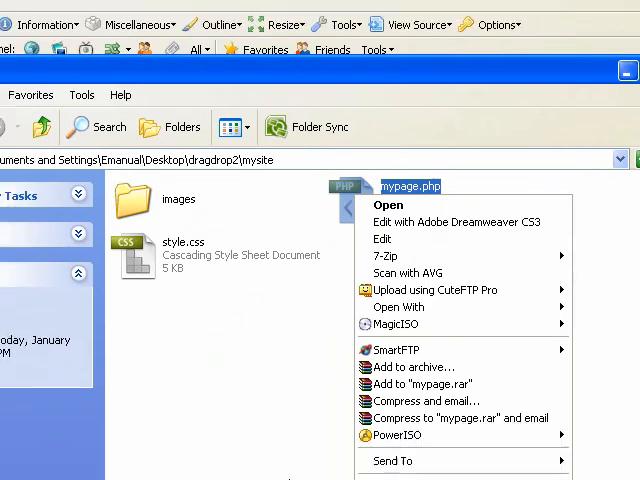
Step: Open mypage.php from the mysite folder for editing in Notepad
click(382, 202)
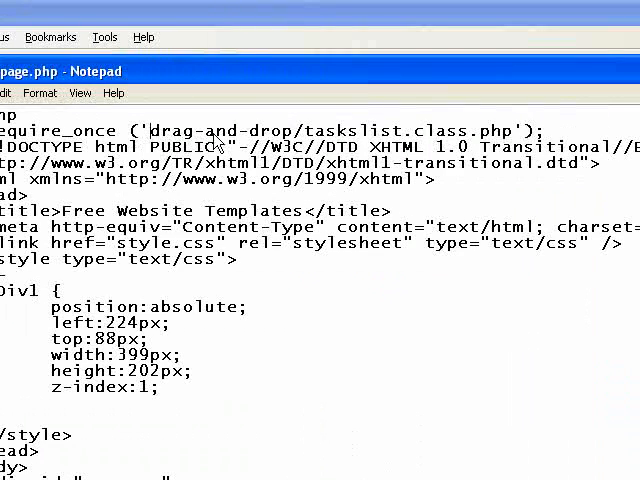
Step: Select the drag-and-drop include path on the require_once line to prefix it with ../
double_click(230, 130)
text(../)
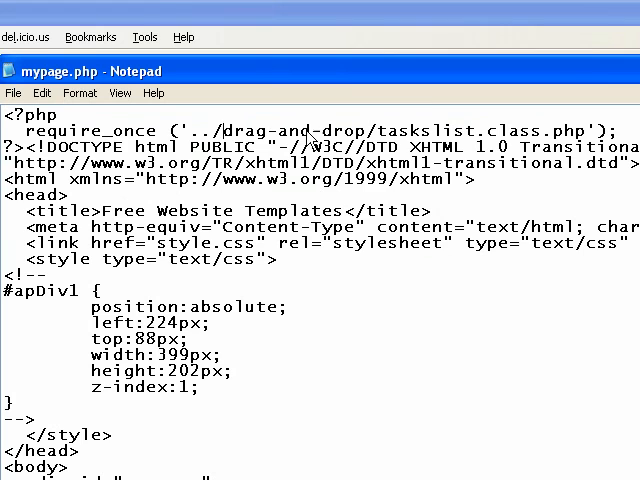
scroll(right, 3)
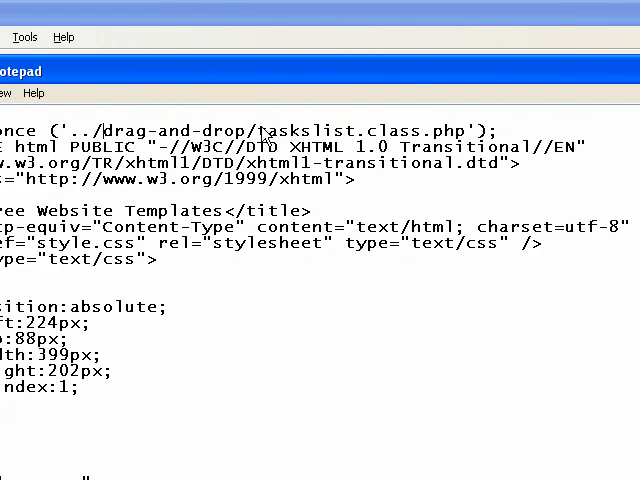
drag(262, 130, 455, 130)
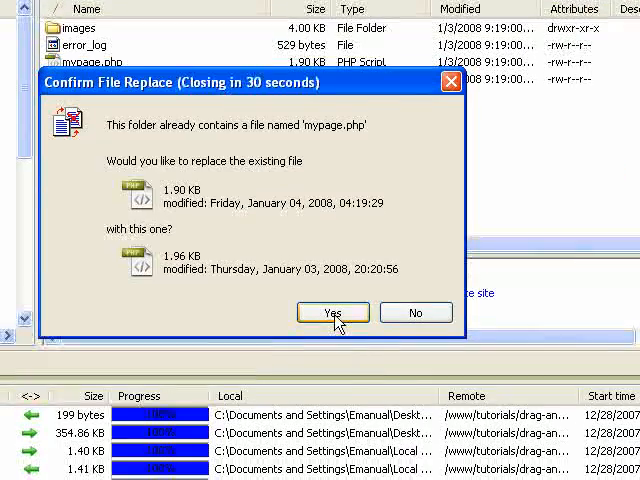
Step: Confirm replacing the server copy of mypage.php with the edited file
click(332, 313)
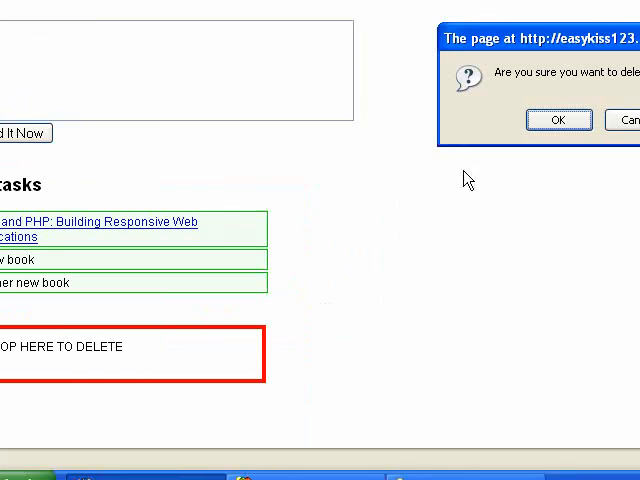
Step: Confirm deleting the dropped book, leaving 'A new book' under favorite books
click(559, 119)
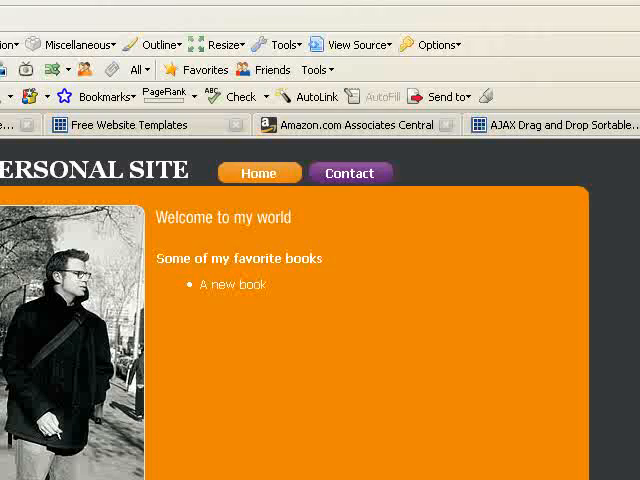